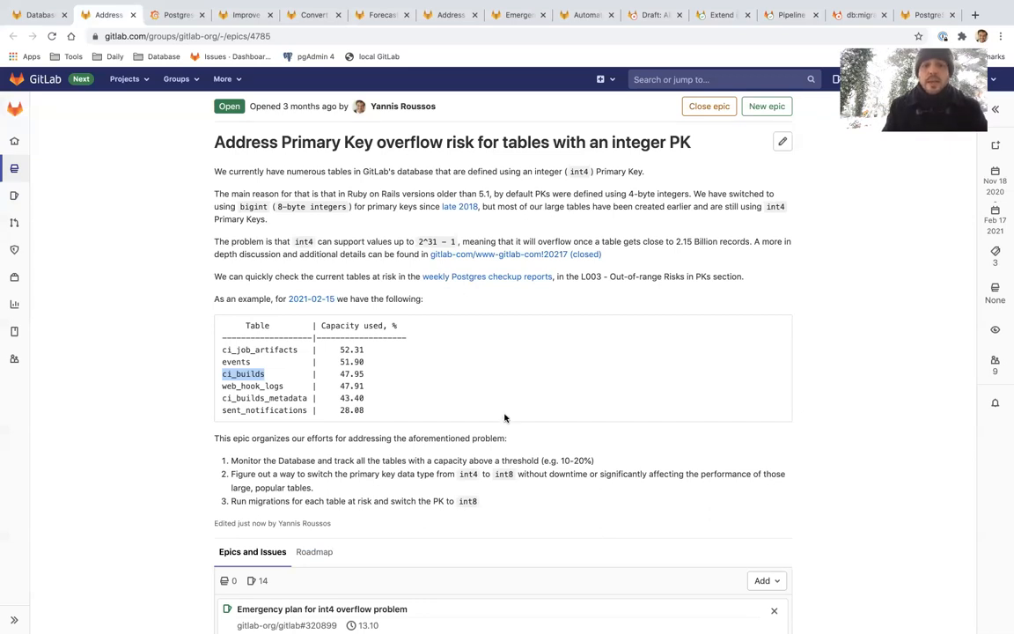
{"action": "mouse_move", "coordinate": [291, 335]}
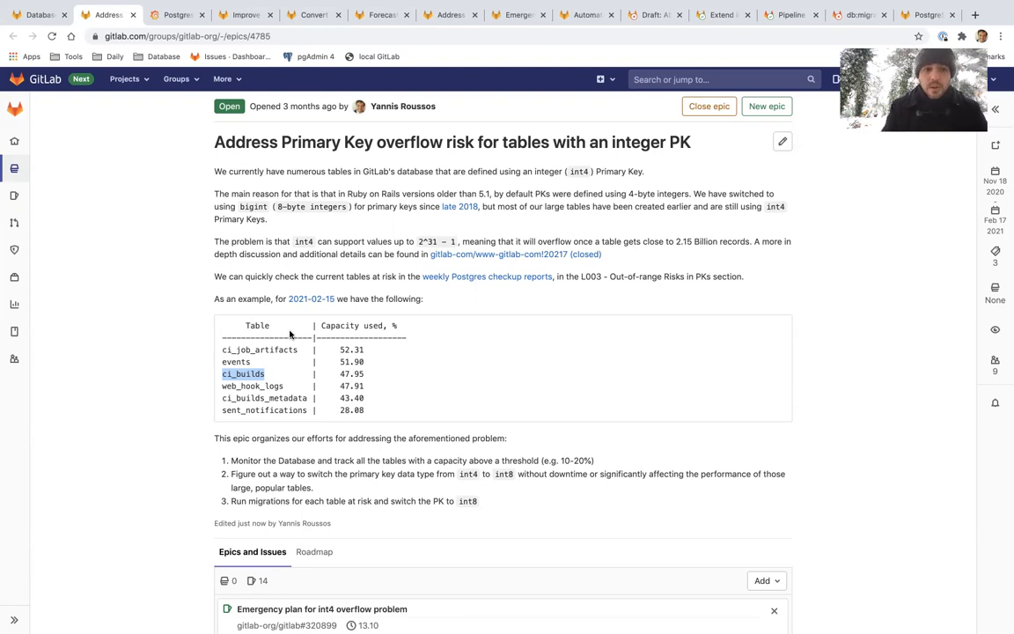
- View the Postgres integer capacity dashboard, then the 'Improve background migrations' issue
{"action": "left_click", "coordinate": [176, 15]}
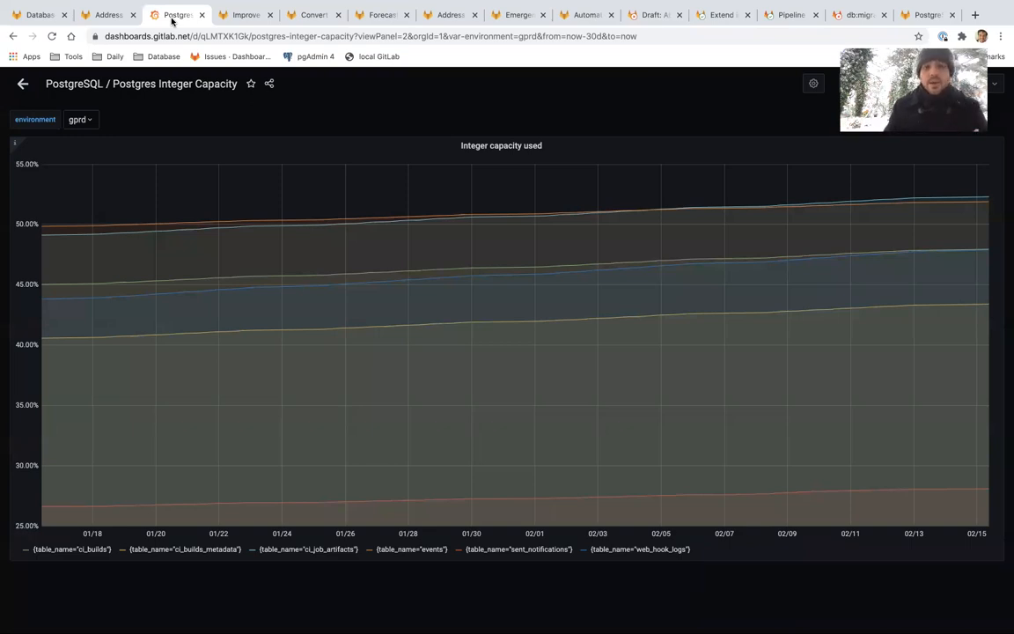
{"action": "mouse_move", "coordinate": [491, 139]}
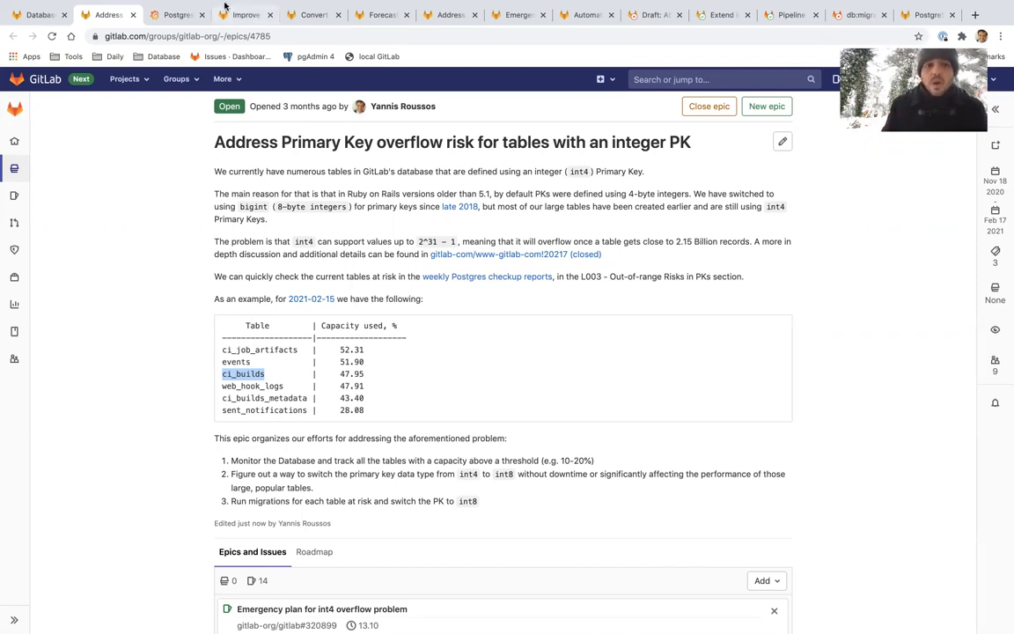
{"action": "left_click", "coordinate": [244, 15]}
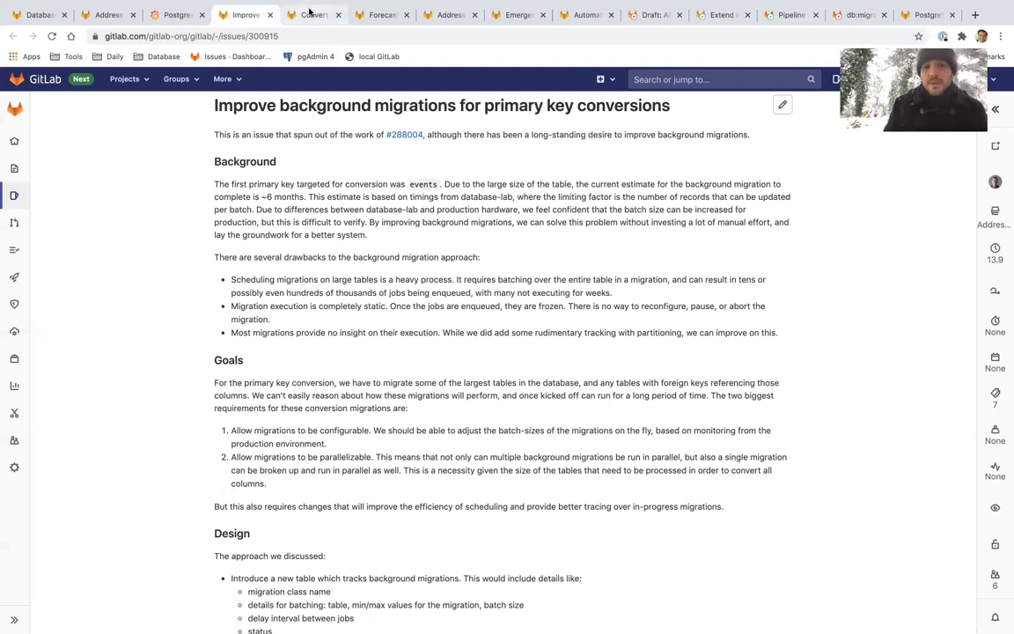
- View the events.id bigint conversion issue, then the CI builds growth forecast chart
{"action": "left_click", "coordinate": [313, 15]}
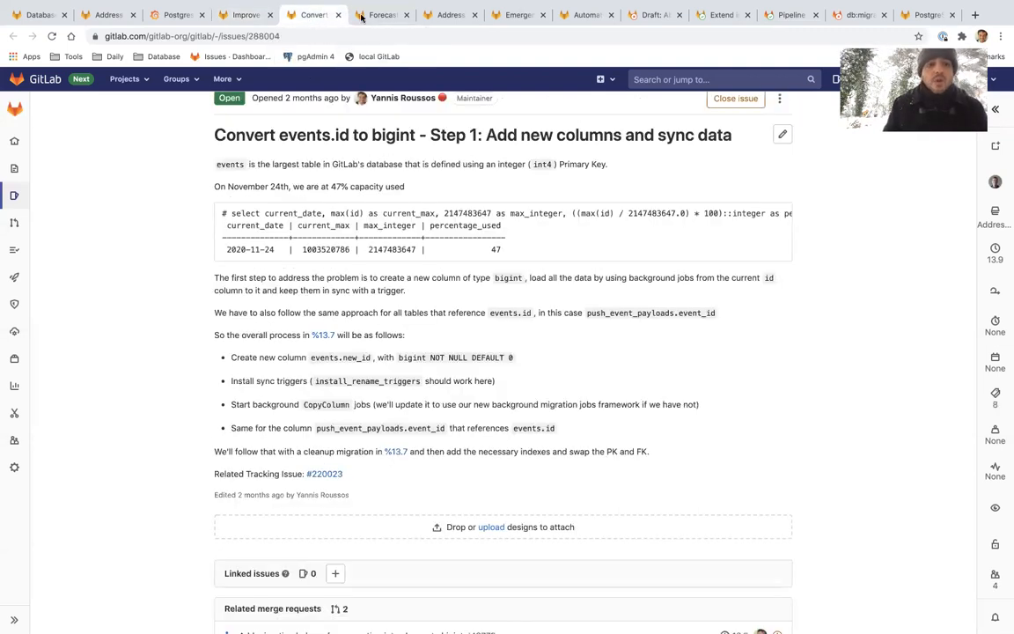
{"action": "left_click", "coordinate": [380, 15]}
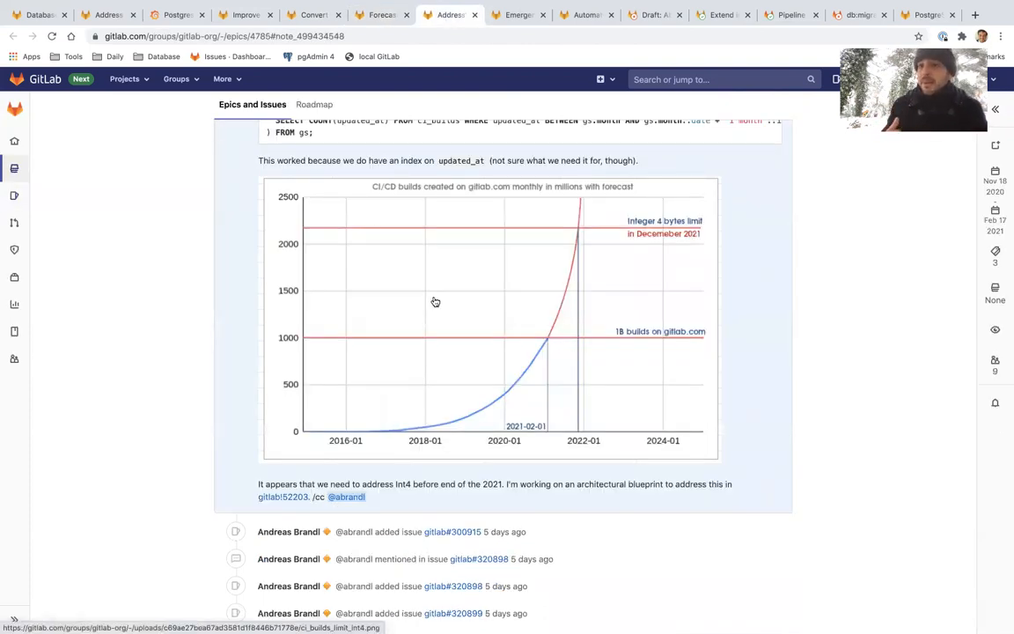
{"action": "mouse_move", "coordinate": [225, 388]}
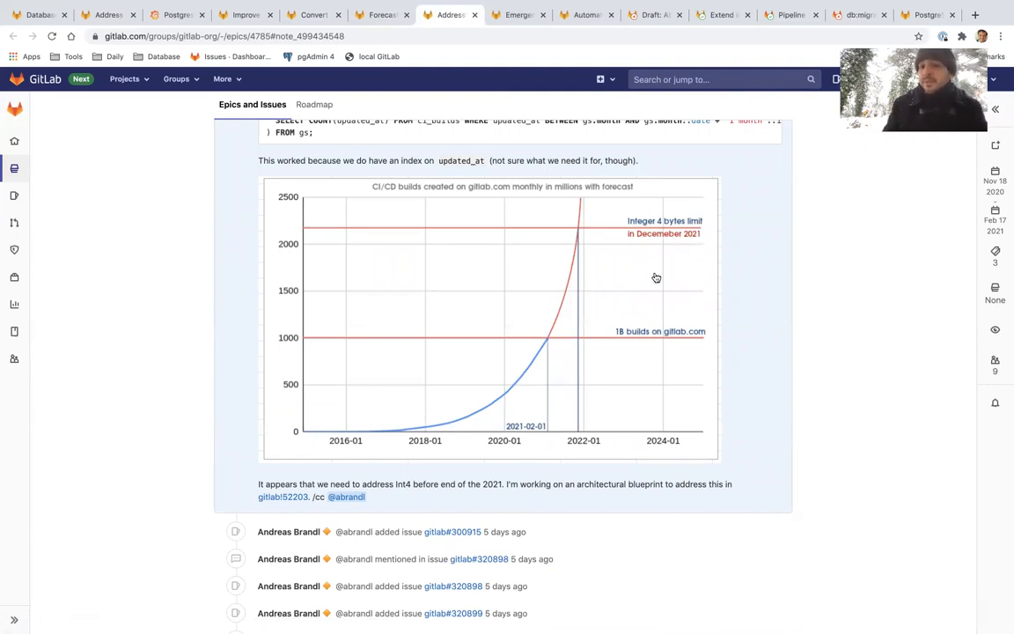
{"action": "mouse_move", "coordinate": [609, 287]}
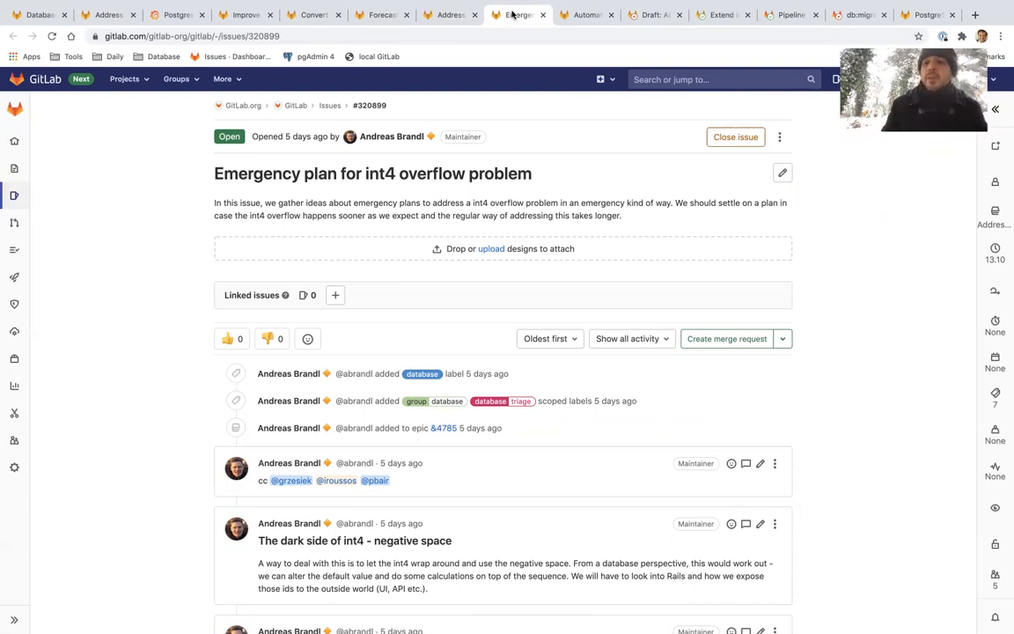
{"action": "scroll", "scroll_direction": "down", "scroll_amount": 3}
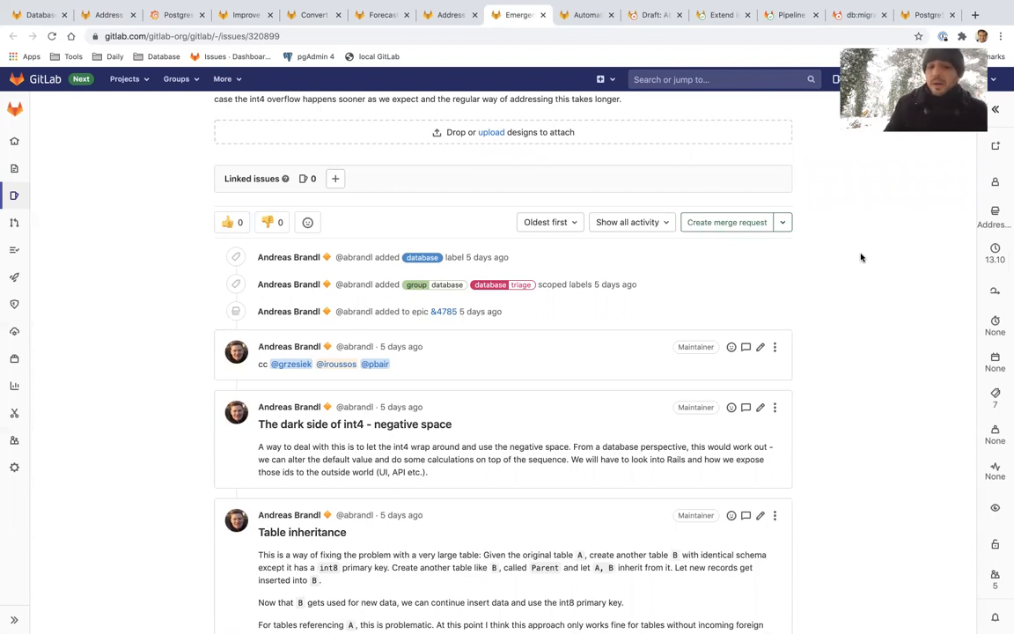
{"action": "scroll", "scroll_direction": "down", "scroll_amount": 3}
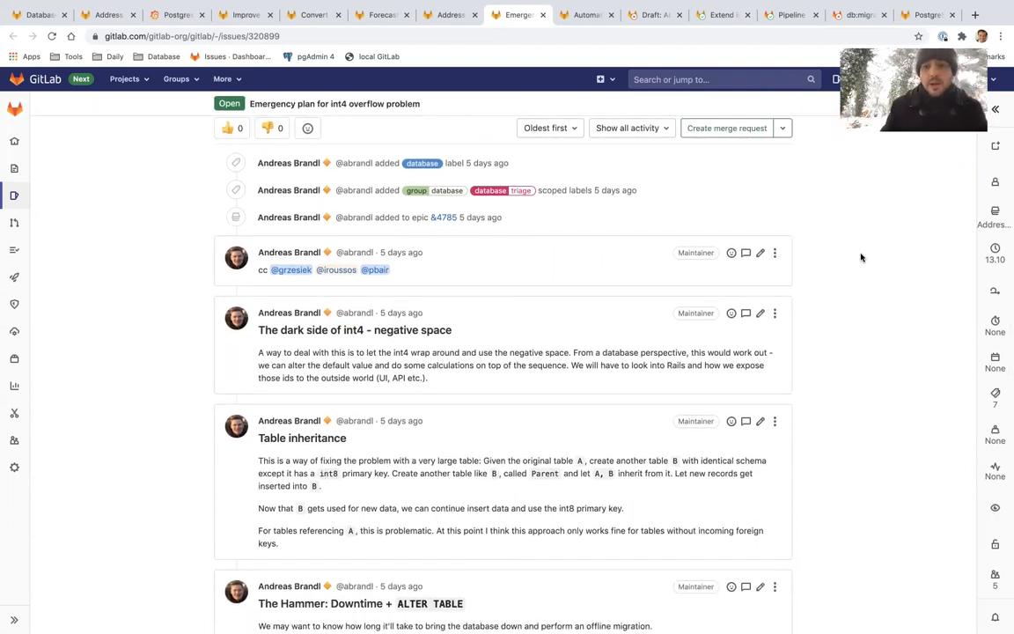
{"action": "scroll", "scroll_direction": "down", "scroll_amount": 3}
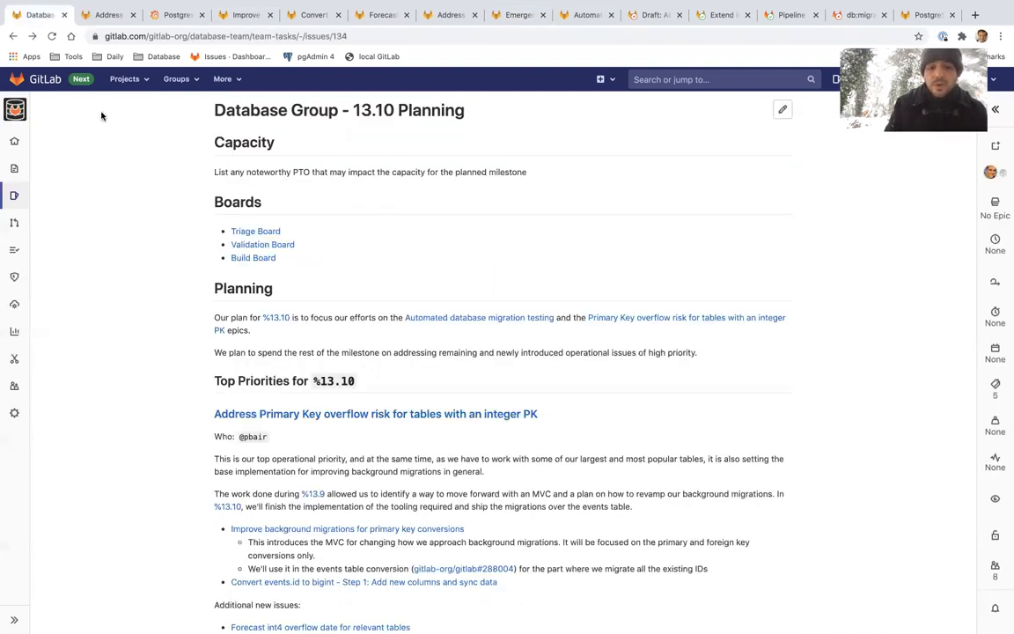
- Read the automated migration testing section, then view draft merge request 53880
{"action": "scroll", "scroll_direction": "down", "scroll_amount": 3}
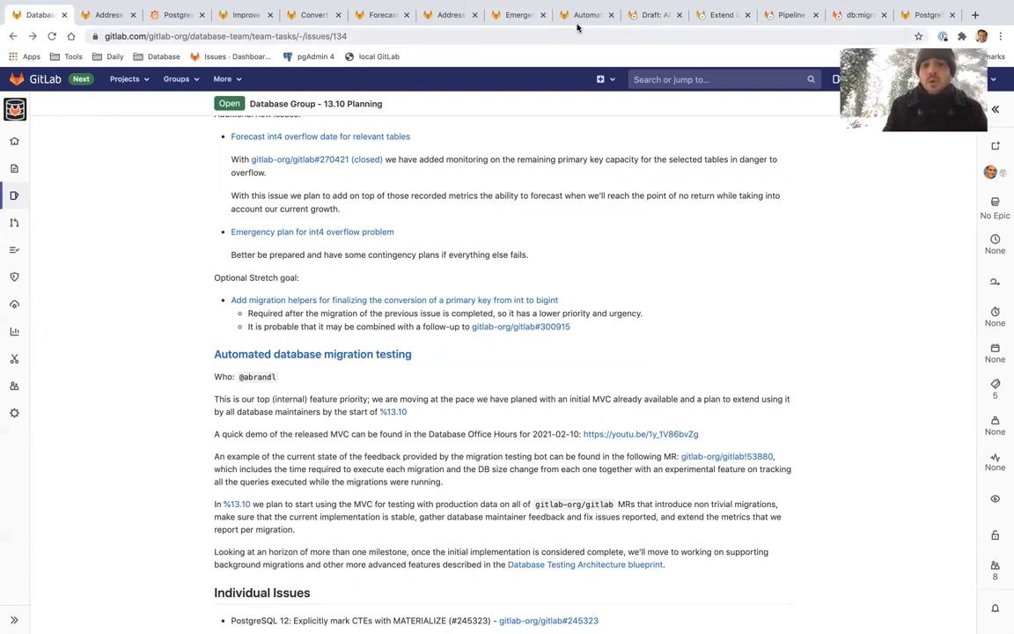
{"action": "left_click", "coordinate": [651, 15]}
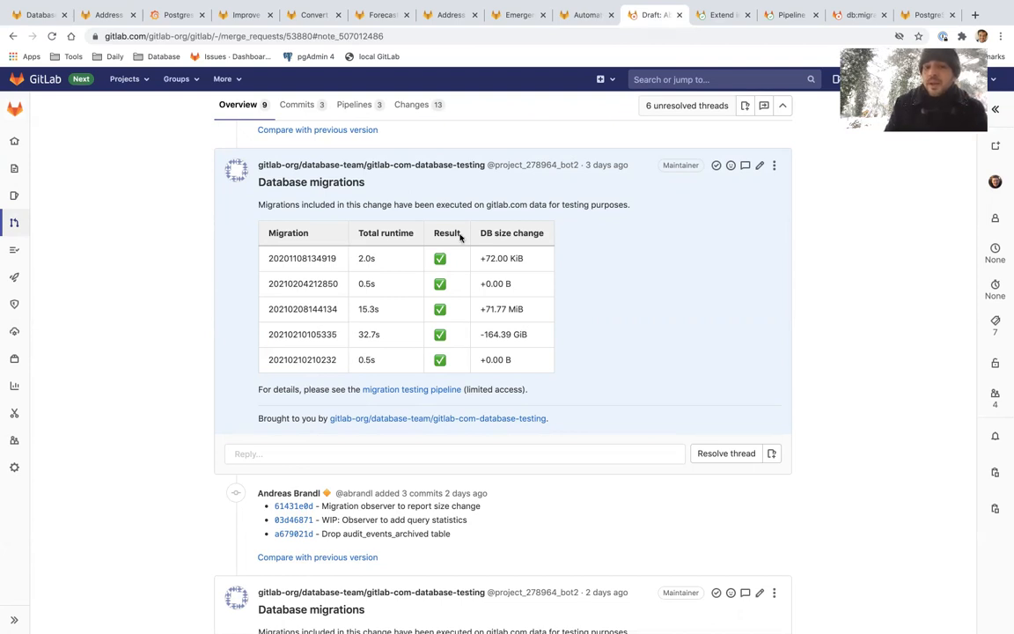
{"action": "mouse_move", "coordinate": [550, 353]}
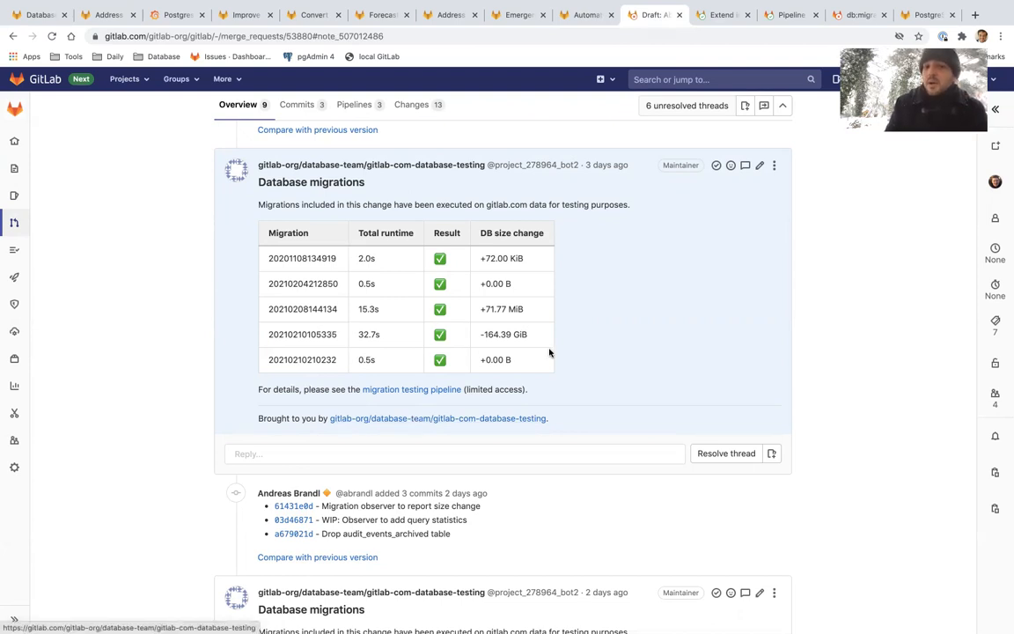
{"action": "mouse_move", "coordinate": [503, 344]}
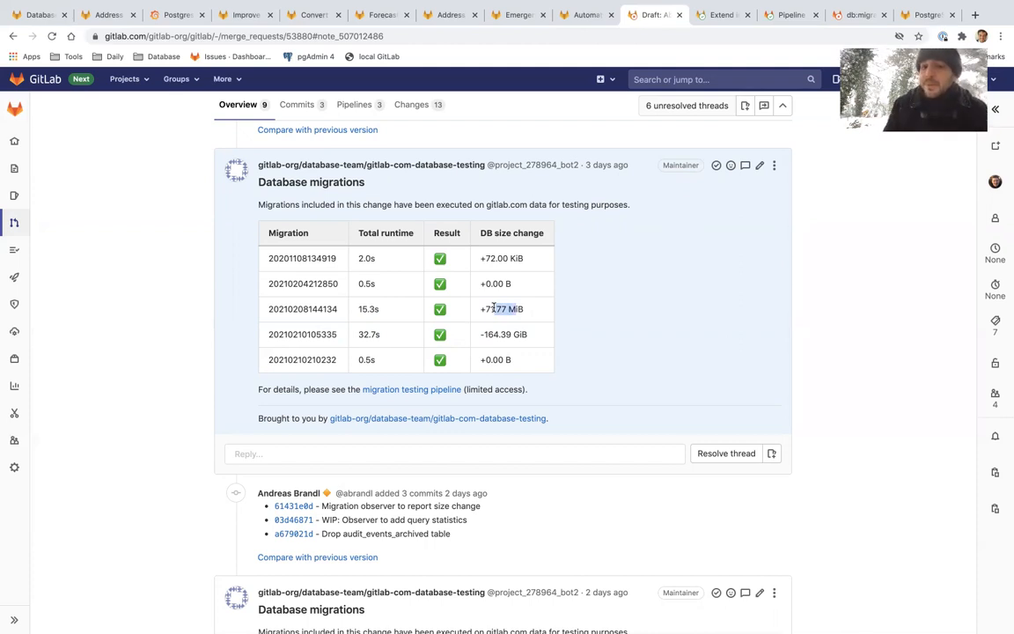
{"action": "mouse_move", "coordinate": [279, 269]}
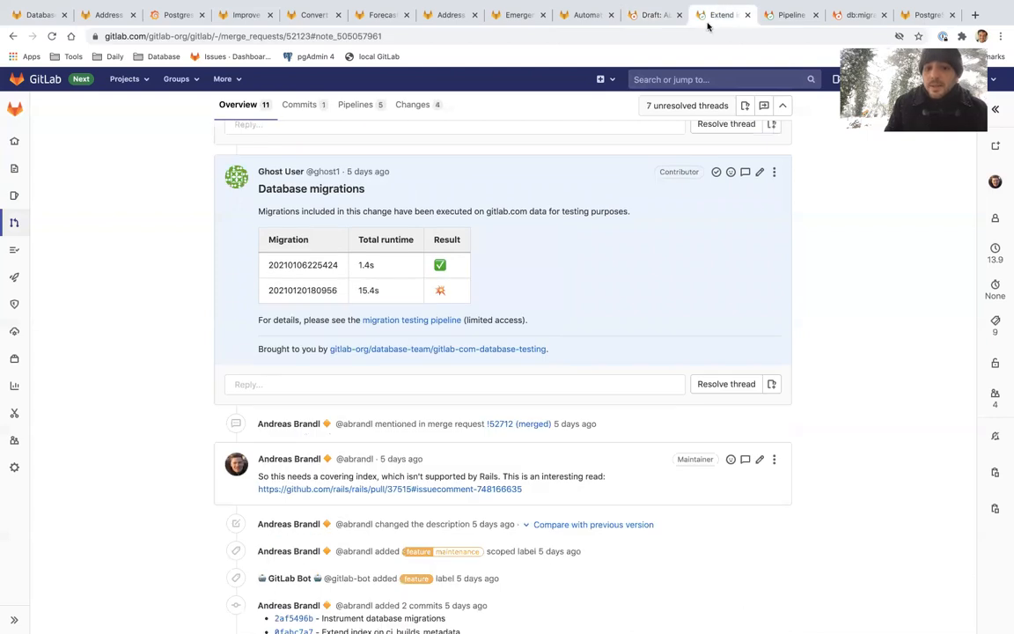
{"action": "mouse_move", "coordinate": [748, 235]}
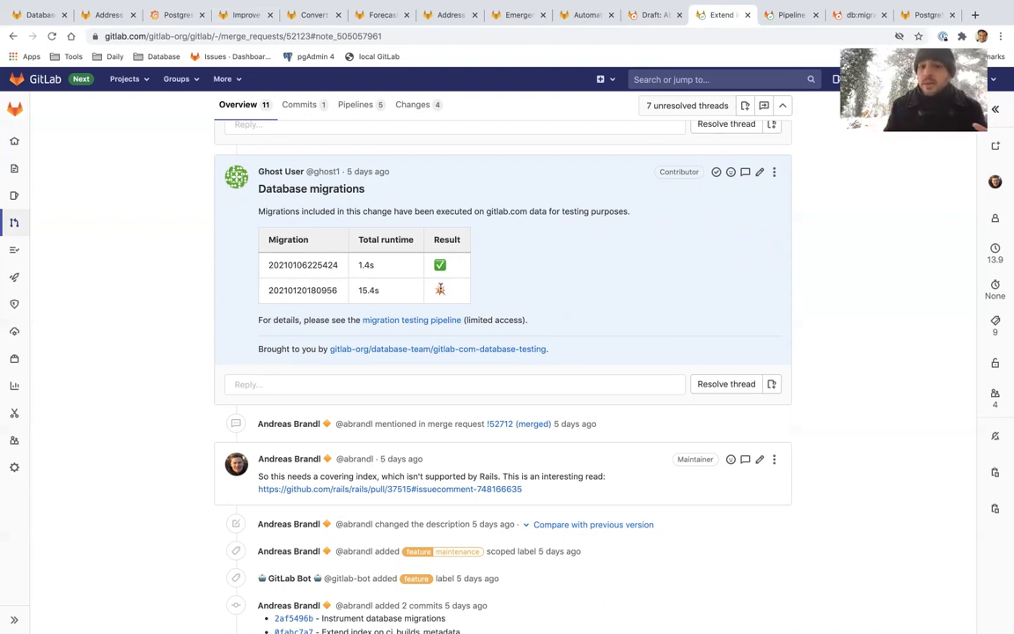
{"action": "mouse_move", "coordinate": [440, 290]}
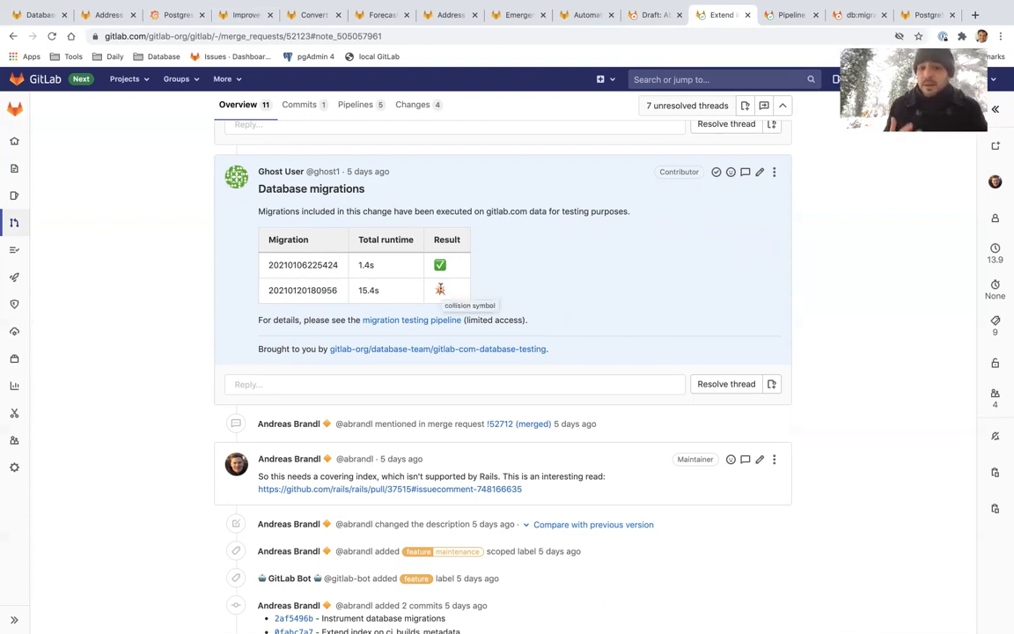
{"action": "mouse_move", "coordinate": [500, 282]}
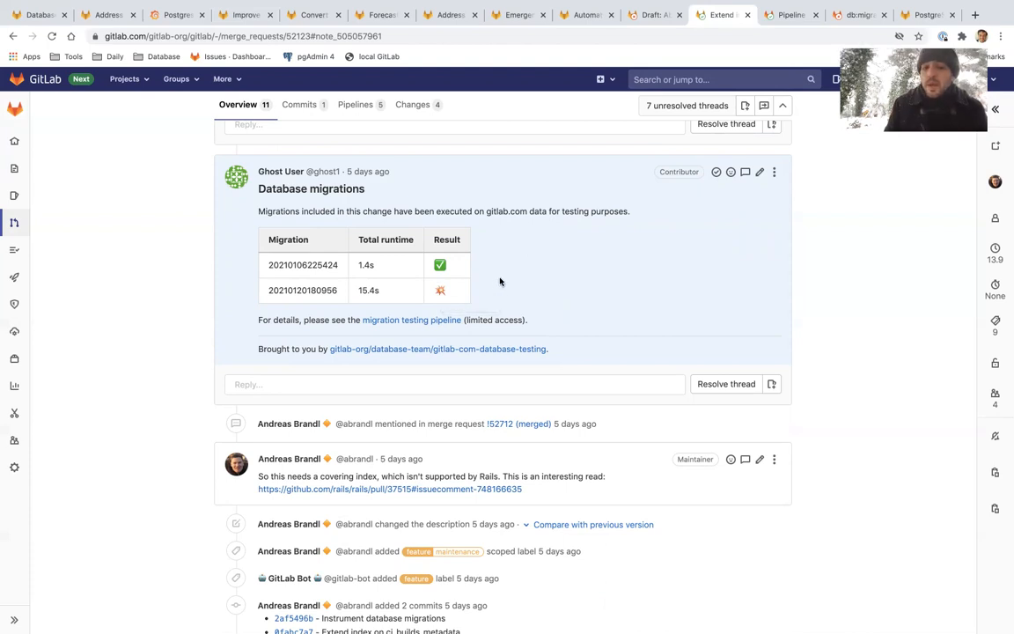
{"action": "mouse_move", "coordinate": [636, 177]}
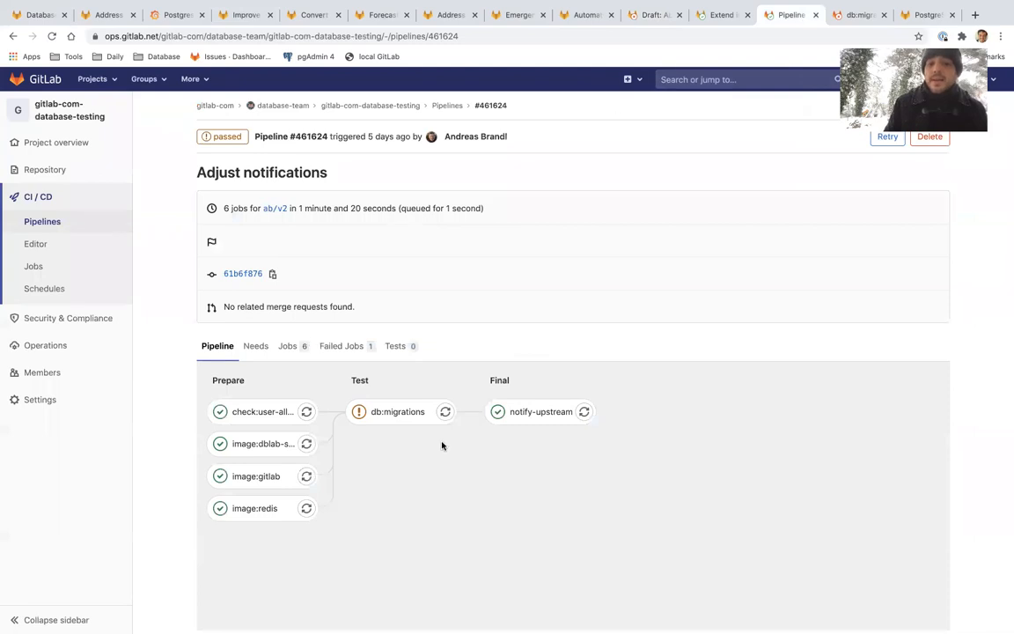
{"action": "mouse_move", "coordinate": [577, 458]}
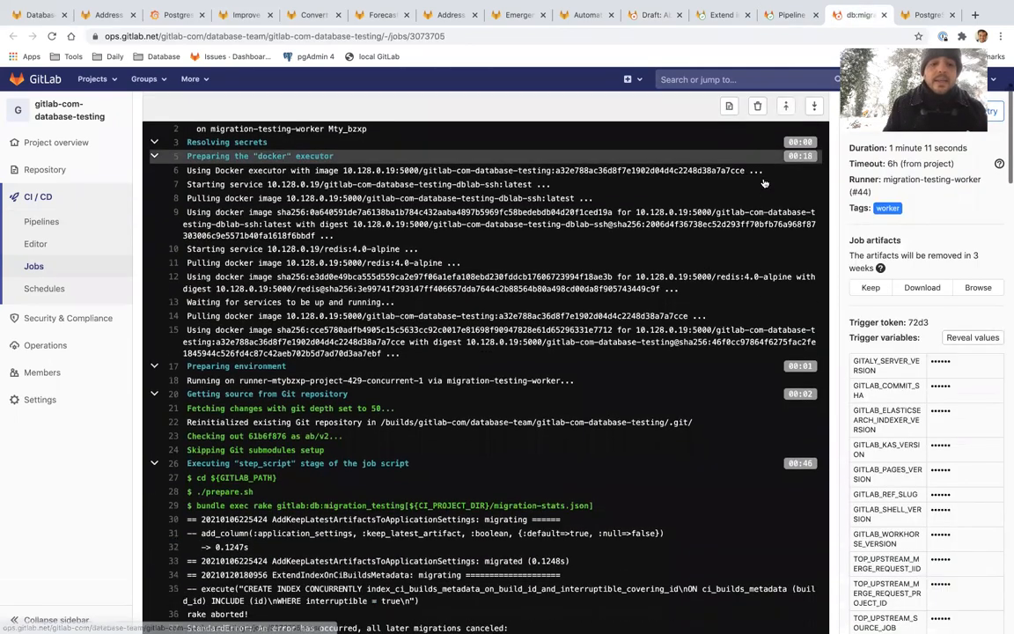
{"action": "scroll", "scroll_direction": "down", "scroll_amount": 3}
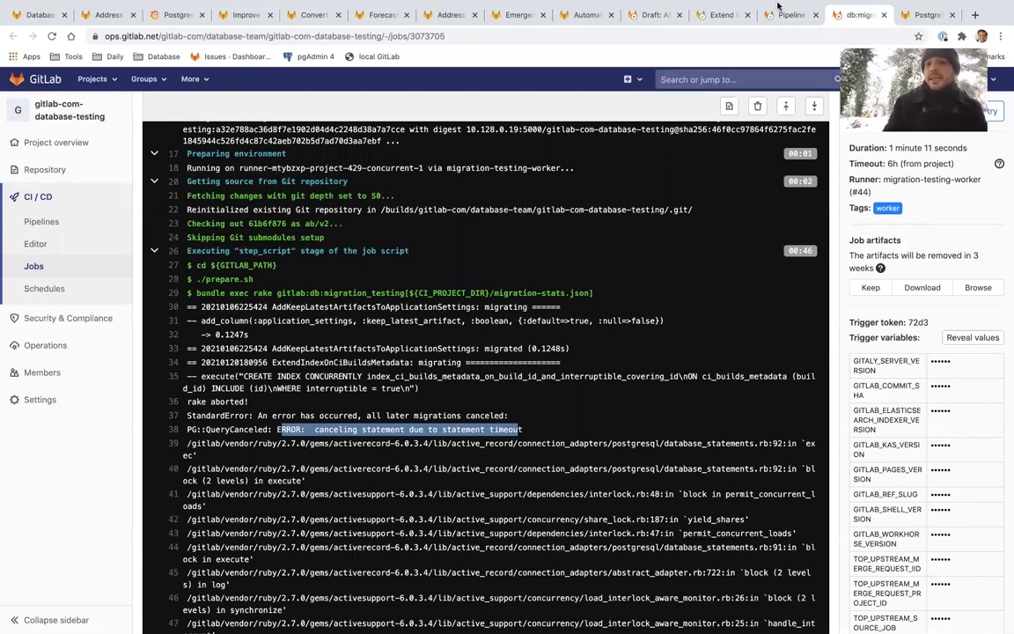
{"action": "left_click", "coordinate": [717, 15]}
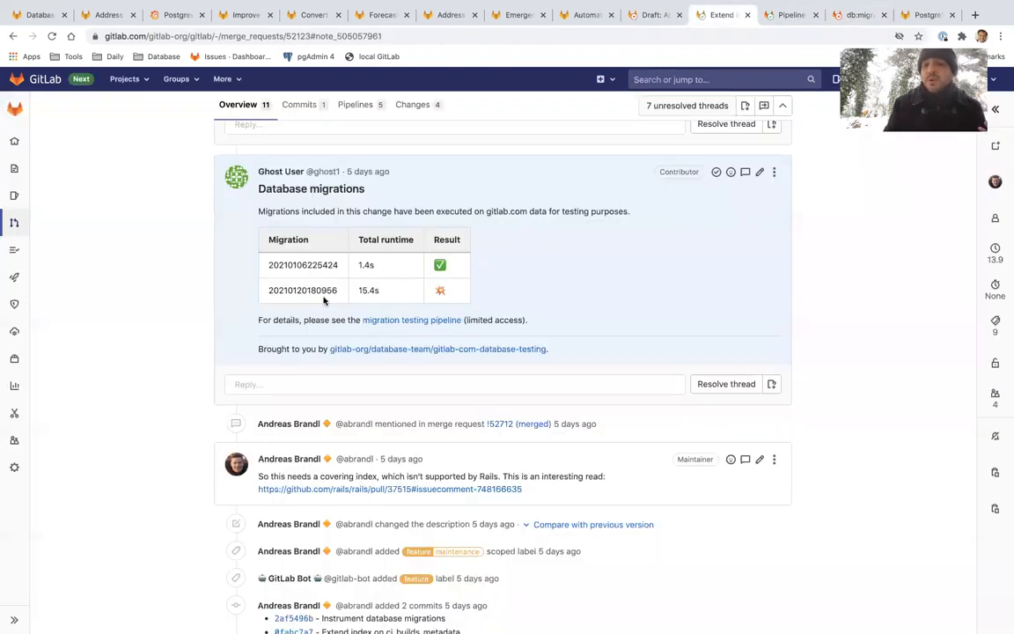